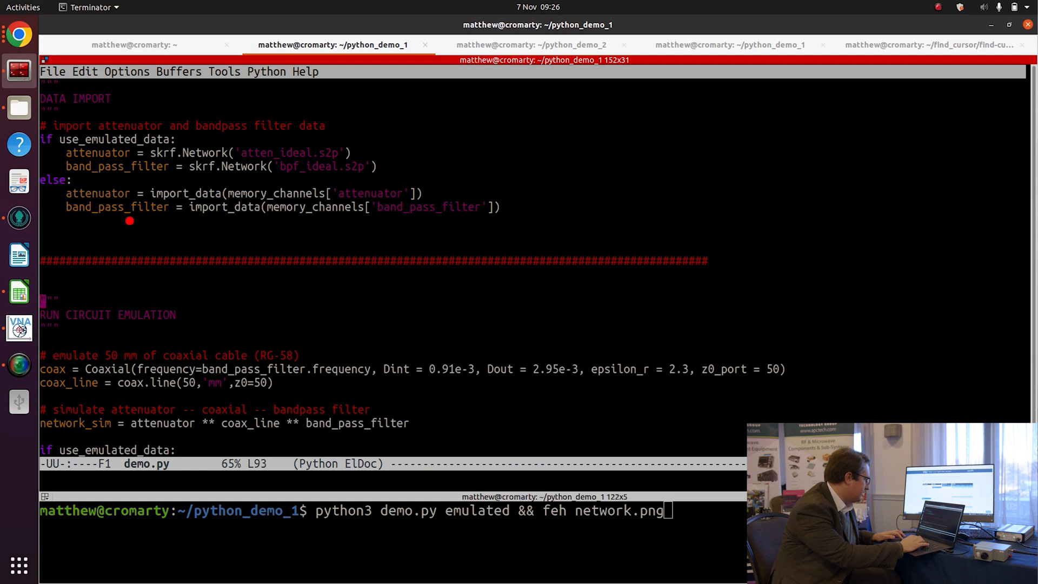
Scroll demo.py down to its plot-saving code and focus the shell pane's run command
scroll(down, 3)
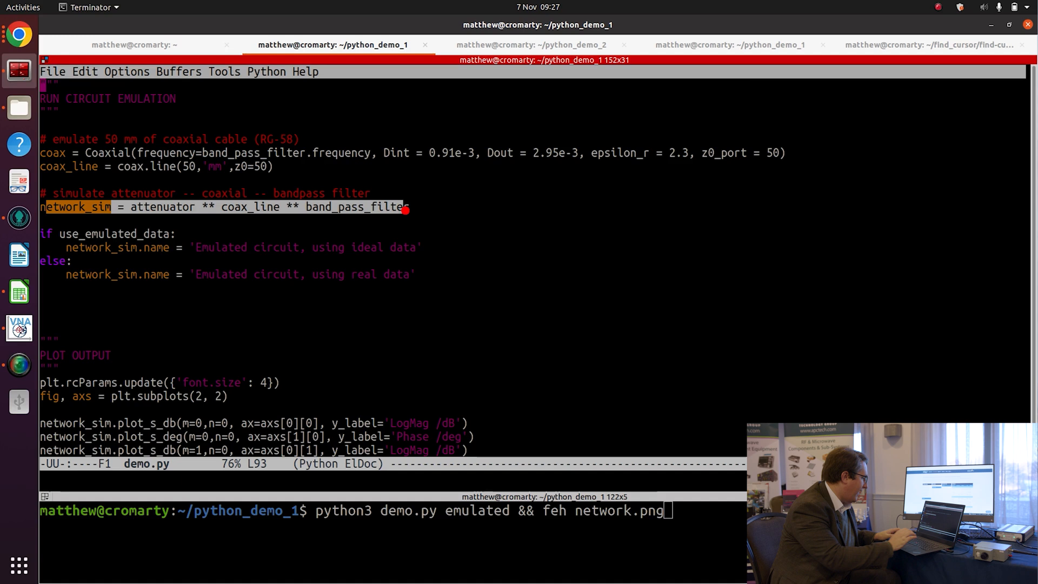
key(down)
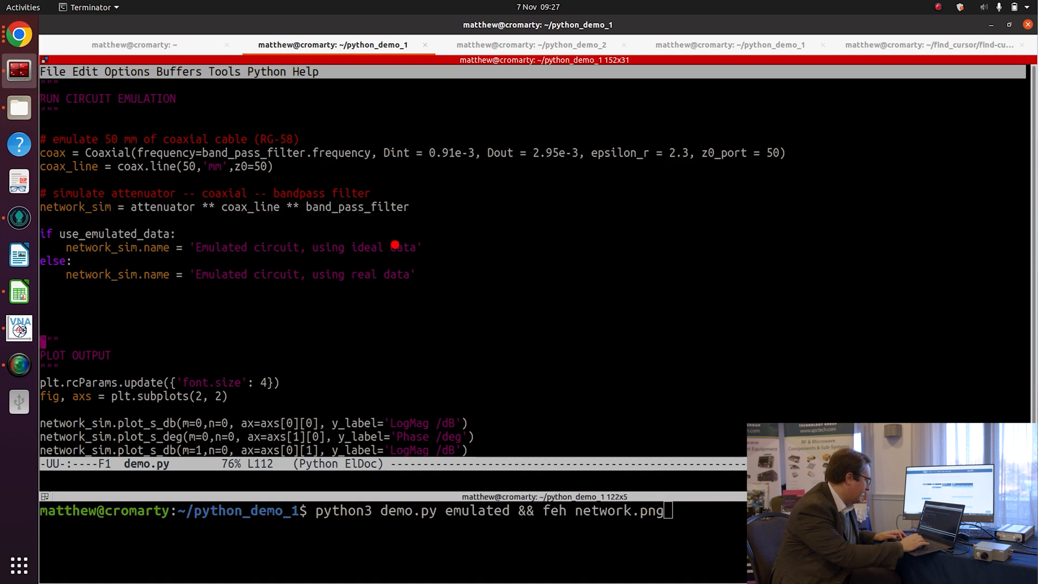
scroll(down, 3)
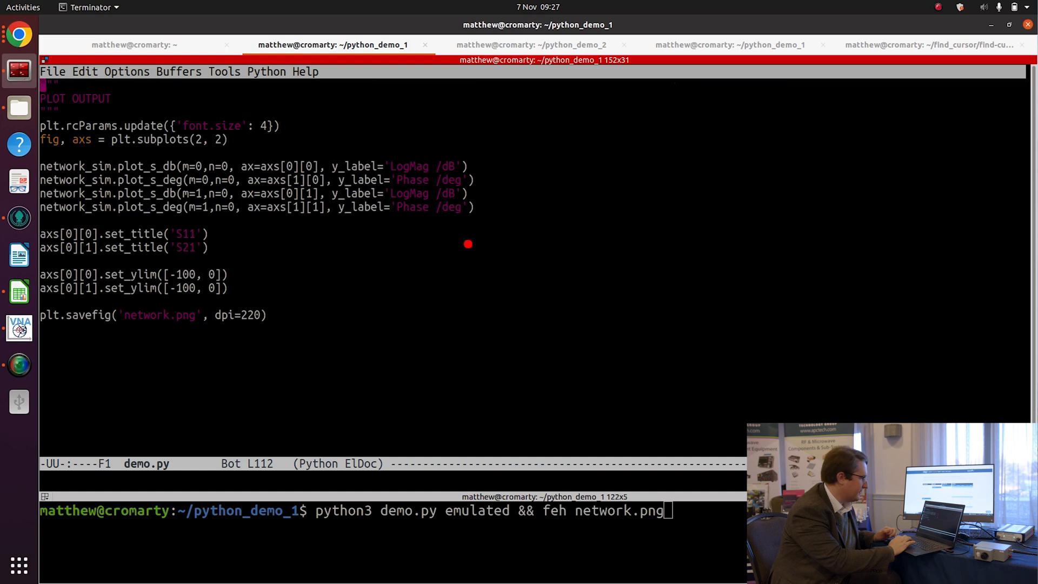
key(Return)
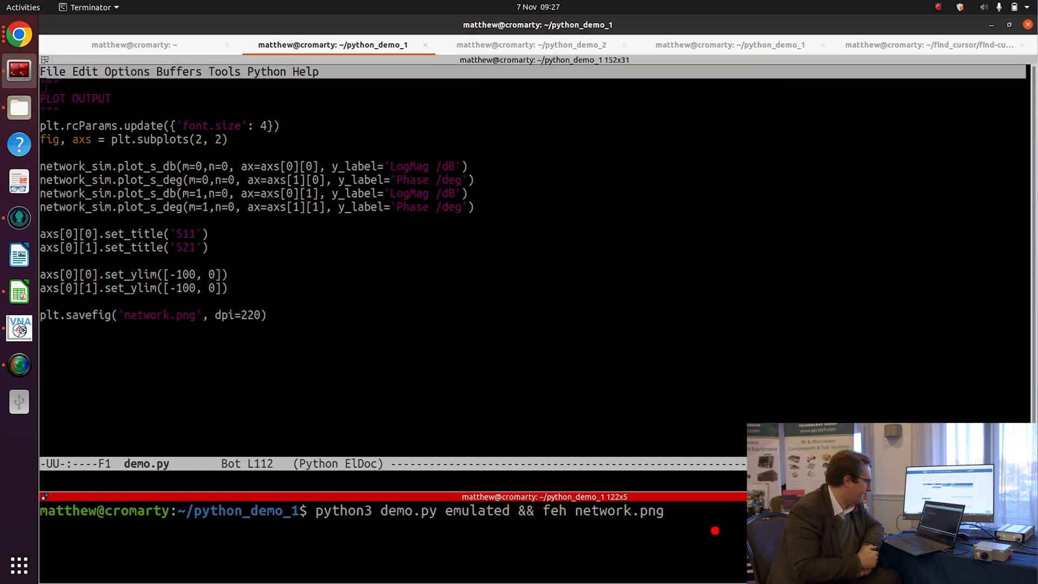
Run 'python3 demo.py emulated && feh network.png' to view the ideal-data S11/S21 plots
key(Return)
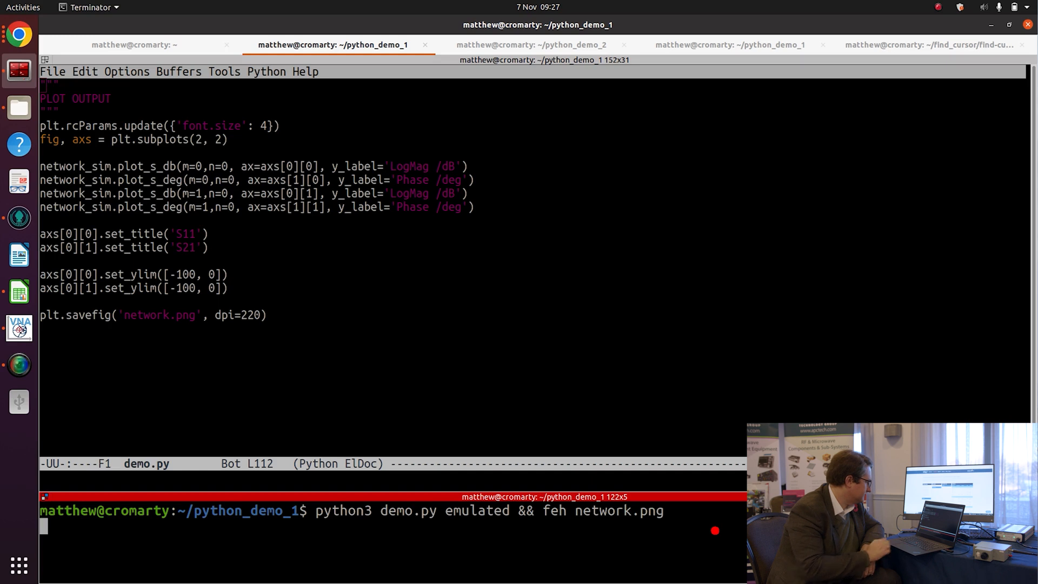
key(Return)
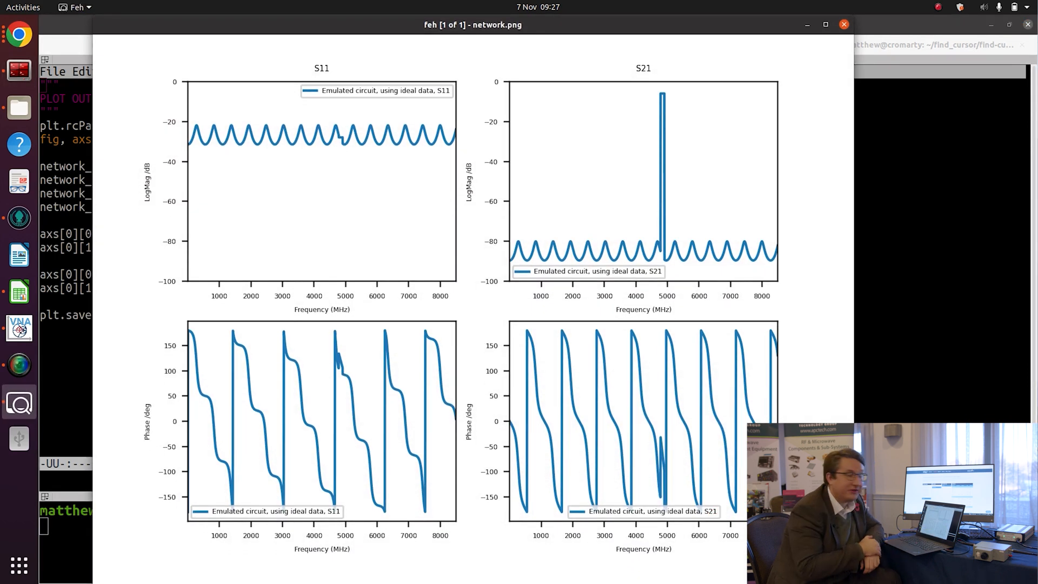
mouse_move(679, 242)
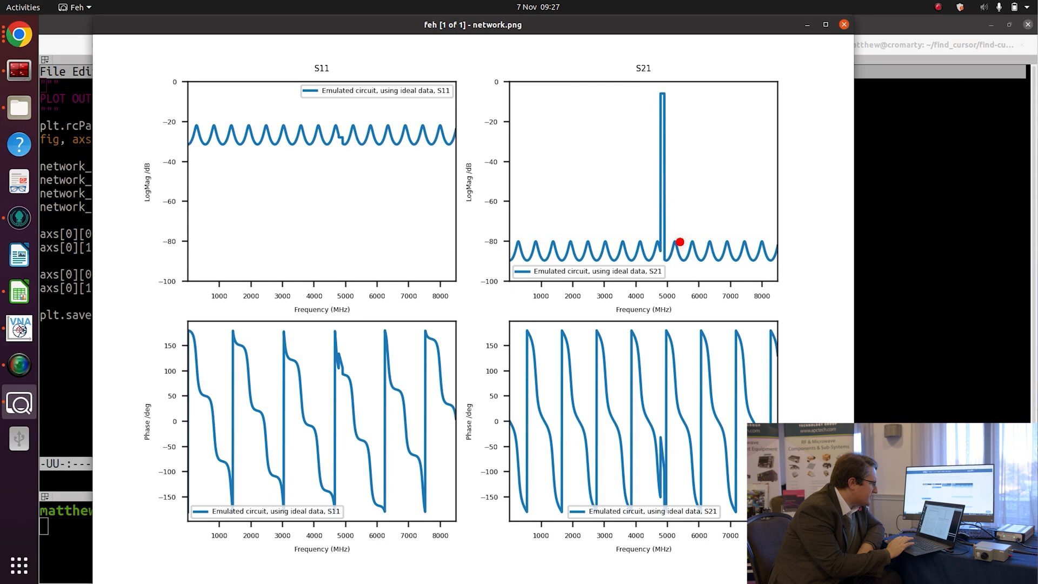
mouse_move(659, 186)
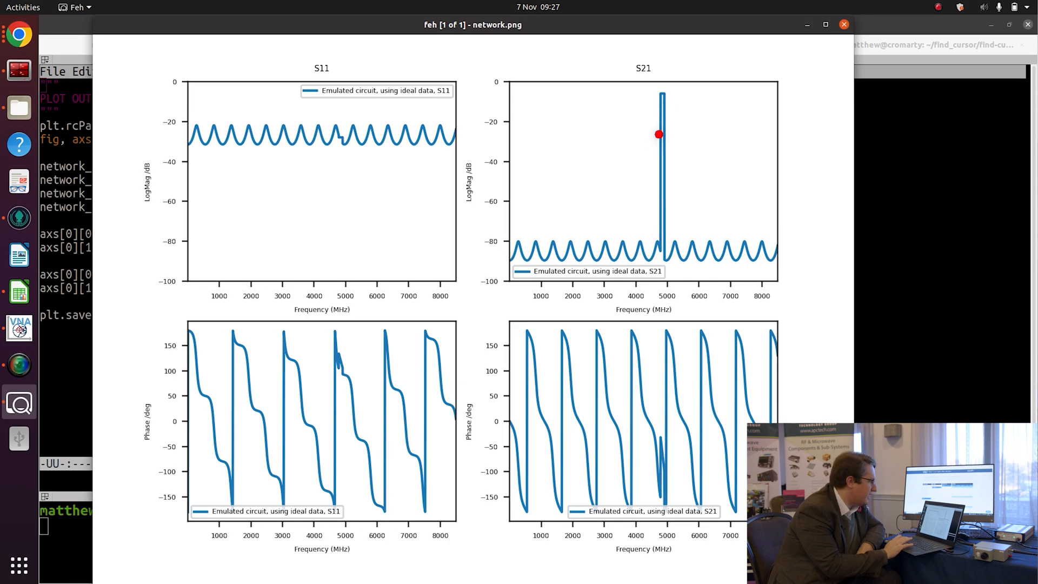
mouse_move(617, 230)
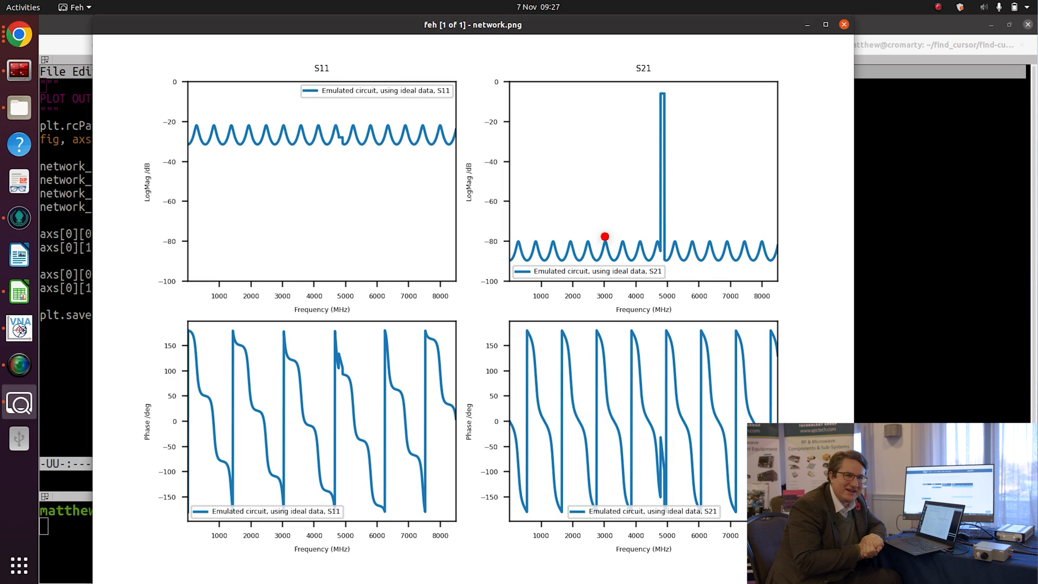
mouse_move(575, 245)
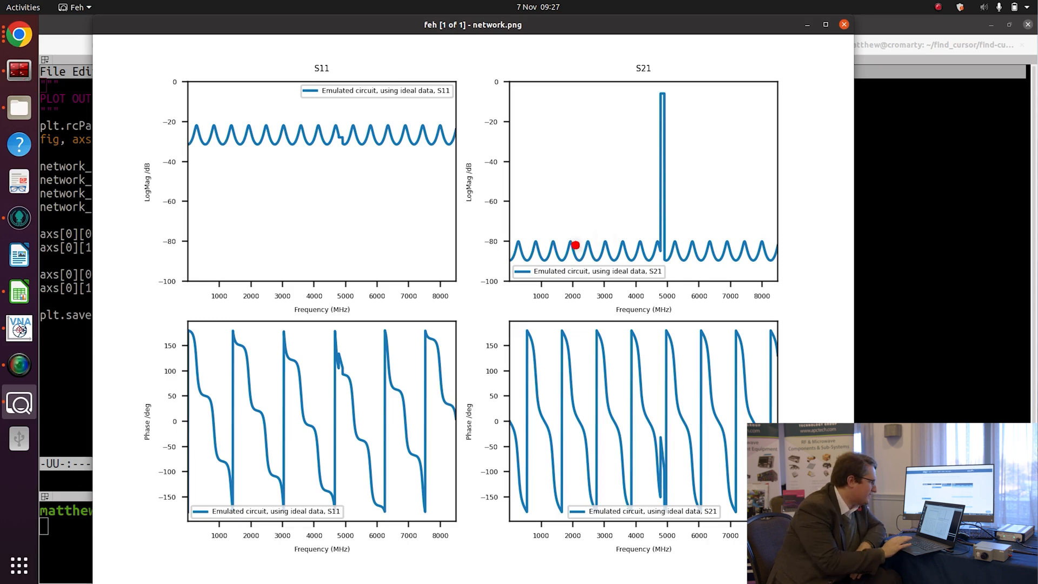
mouse_move(612, 252)
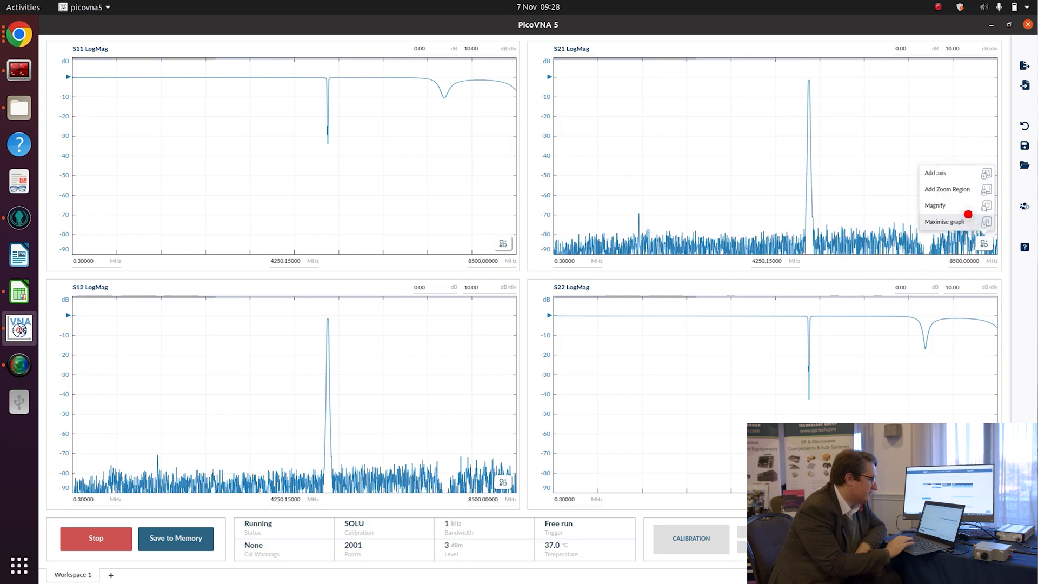
Magnify the S21 graph around the passband near 4850 MHz
click(935, 204)
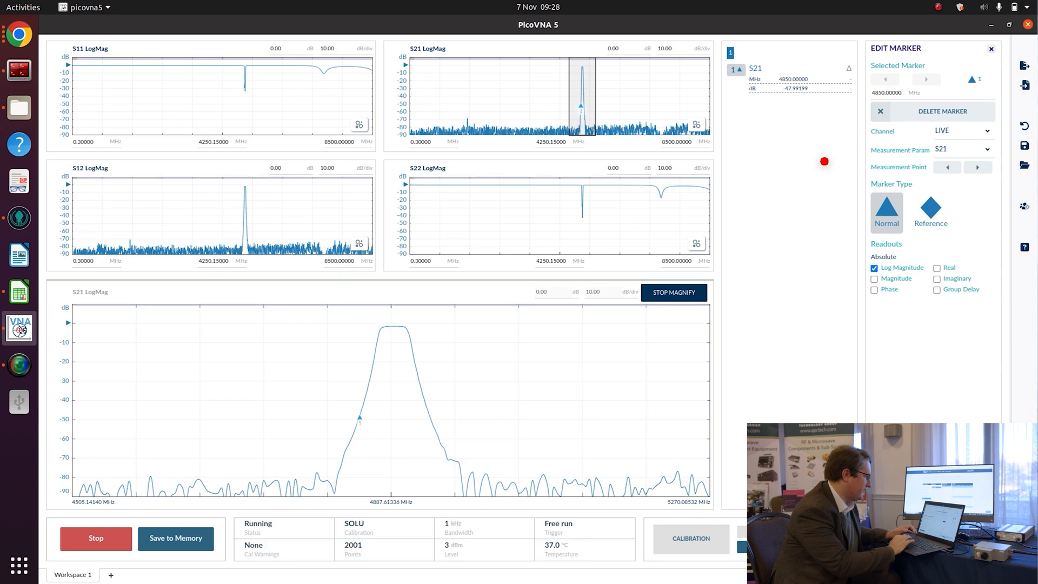
mouse_move(666, 315)
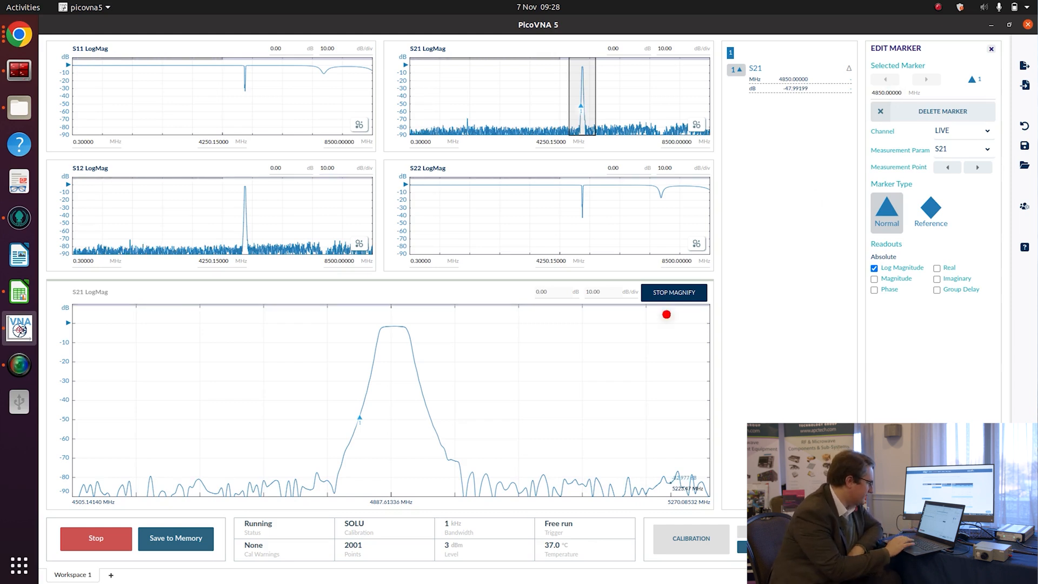
Close the magnified view once the S21 marker reads -1.41 dB at 4850 MHz
click(484, 528)
text(35)
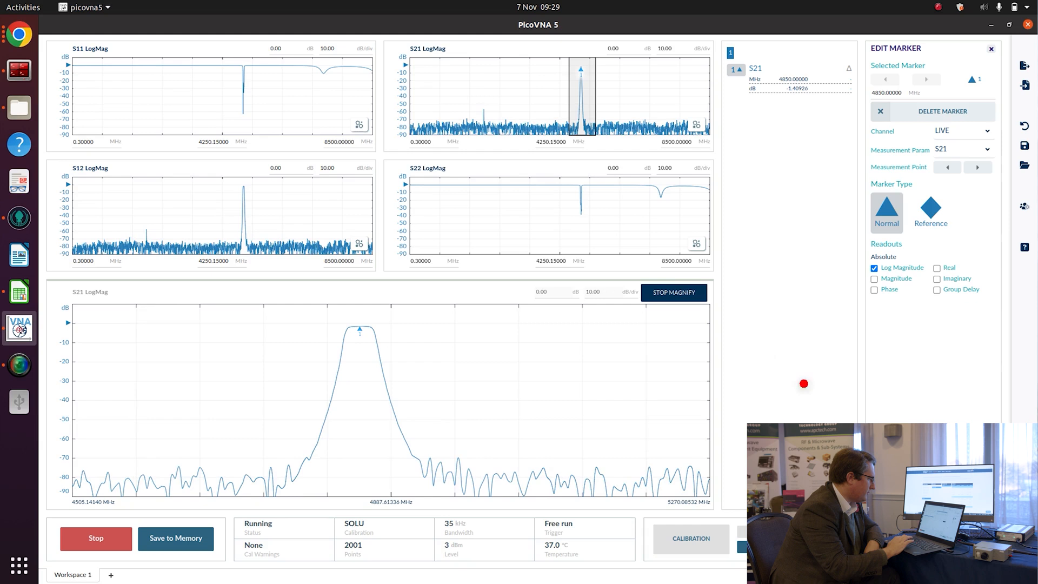
click(673, 292)
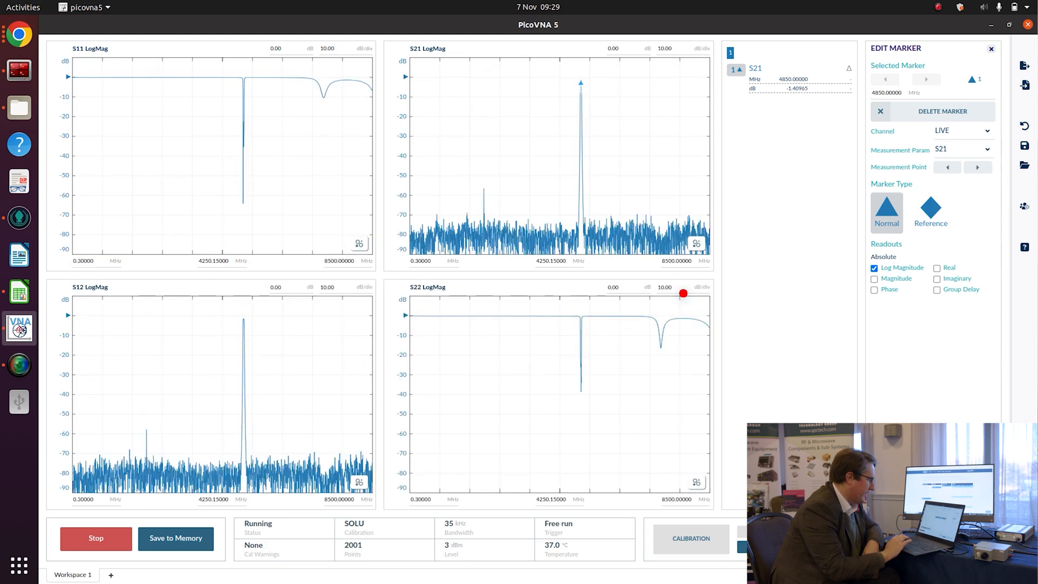
mouse_move(766, 332)
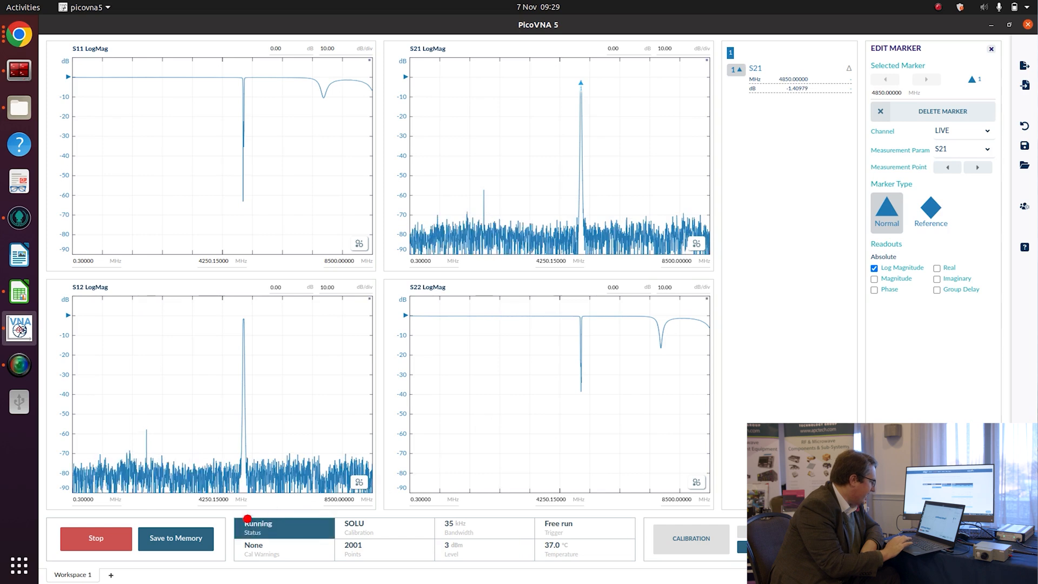
Save the filter's current traces to memory as MEM 0
click(175, 537)
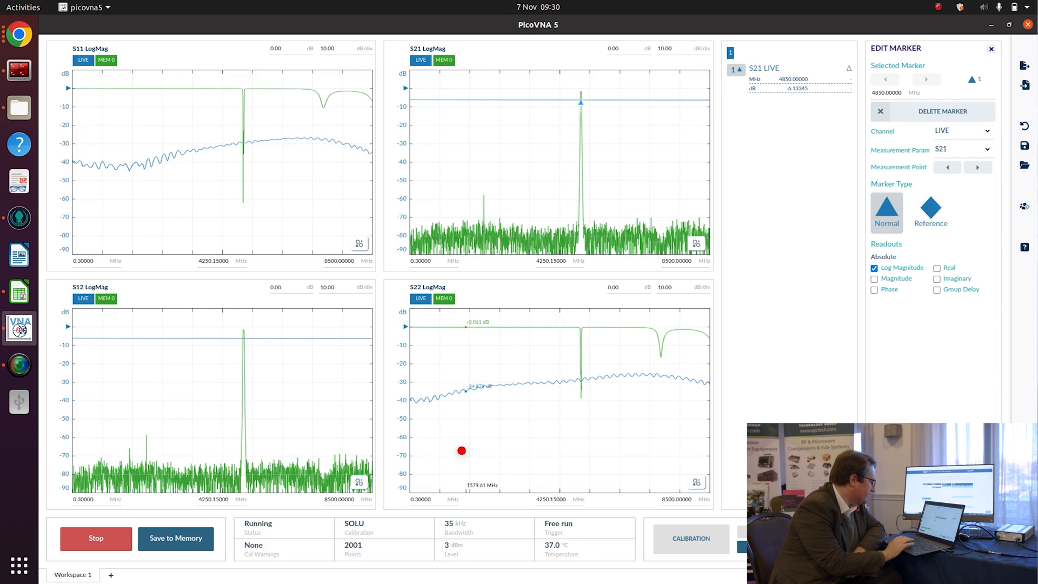
Save the next device's live measurement as memory trace MEM 1
click(458, 527)
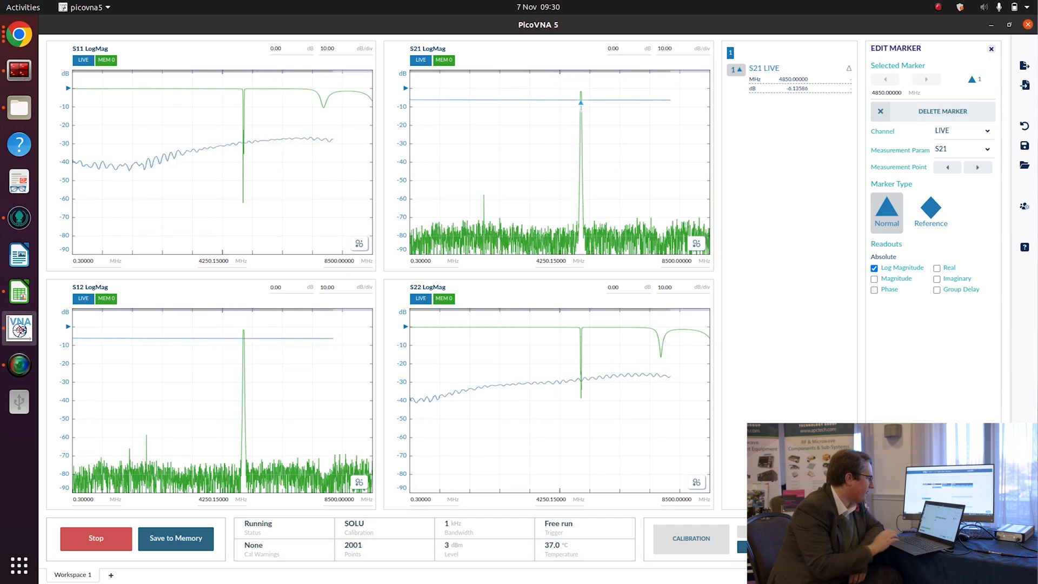
click(175, 538)
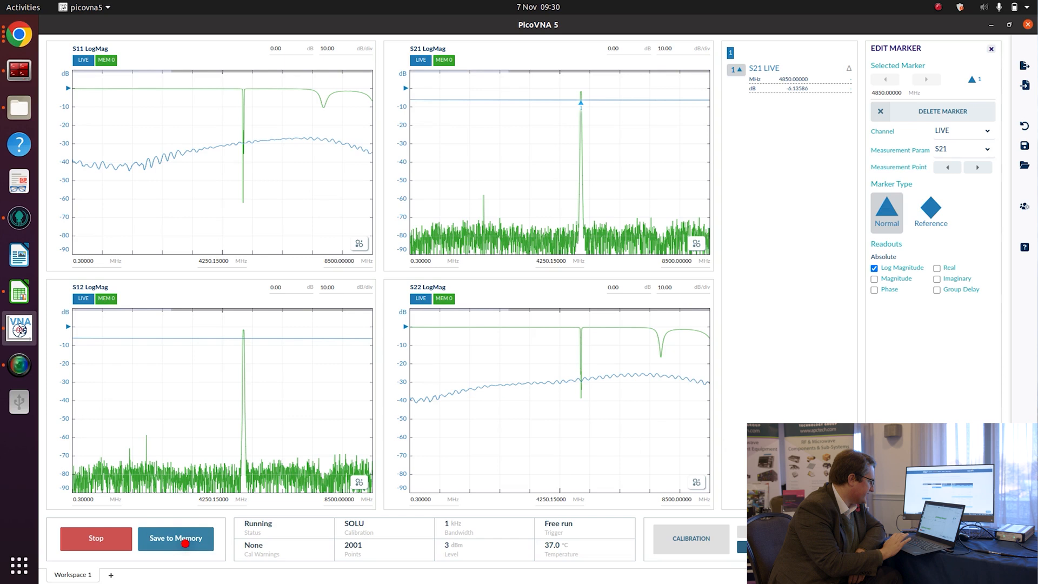
click(175, 538)
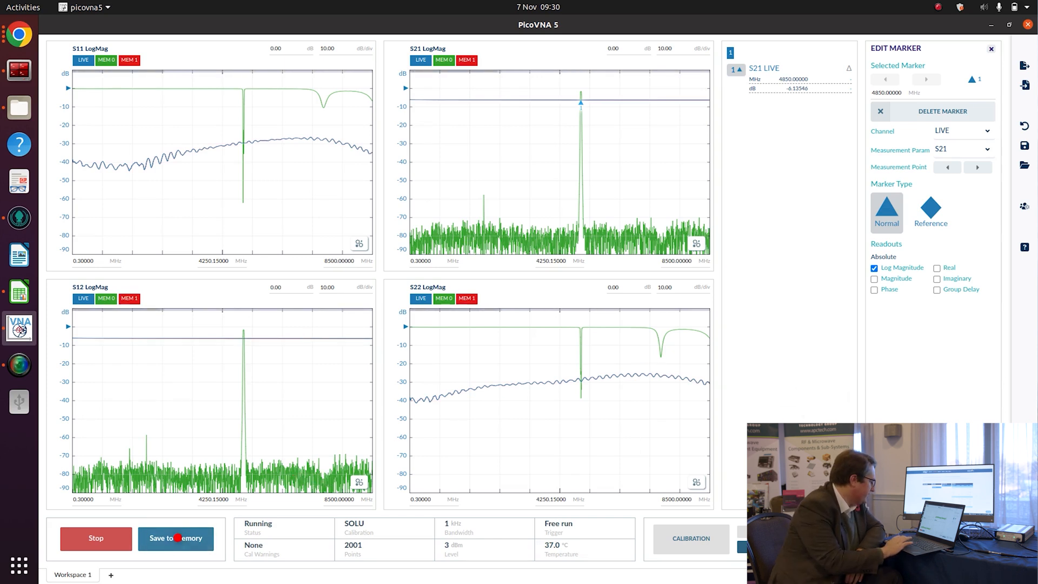
click(96, 537)
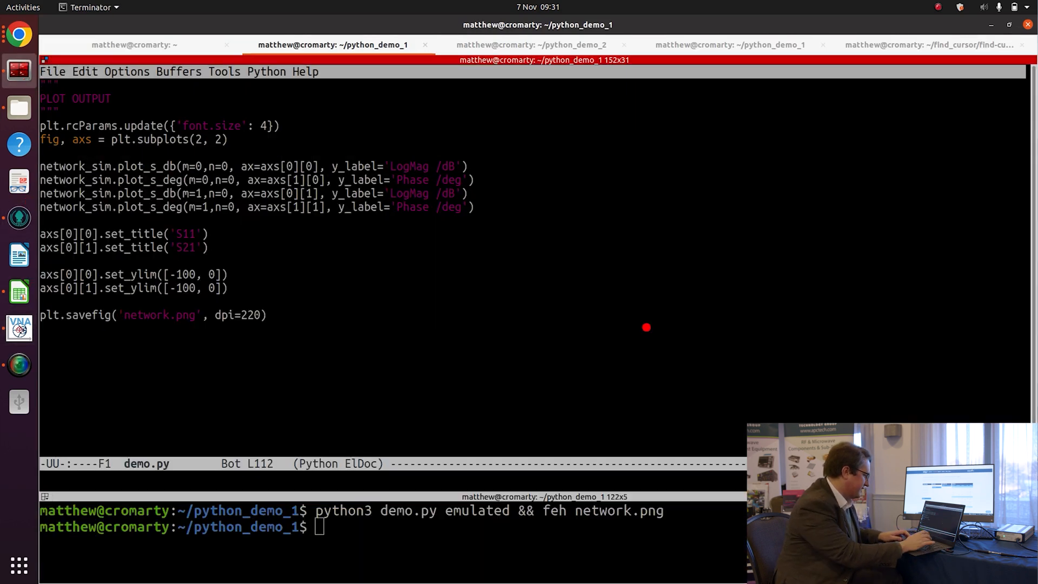
Scroll demo.py up to the import_data function and click its name
scroll(up, 3)
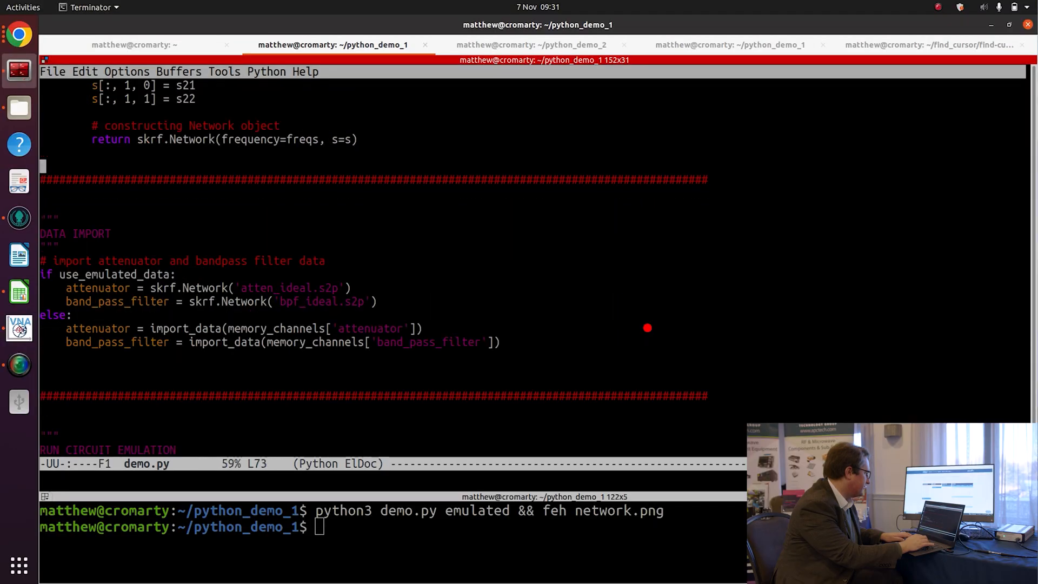
scroll(up, 3)
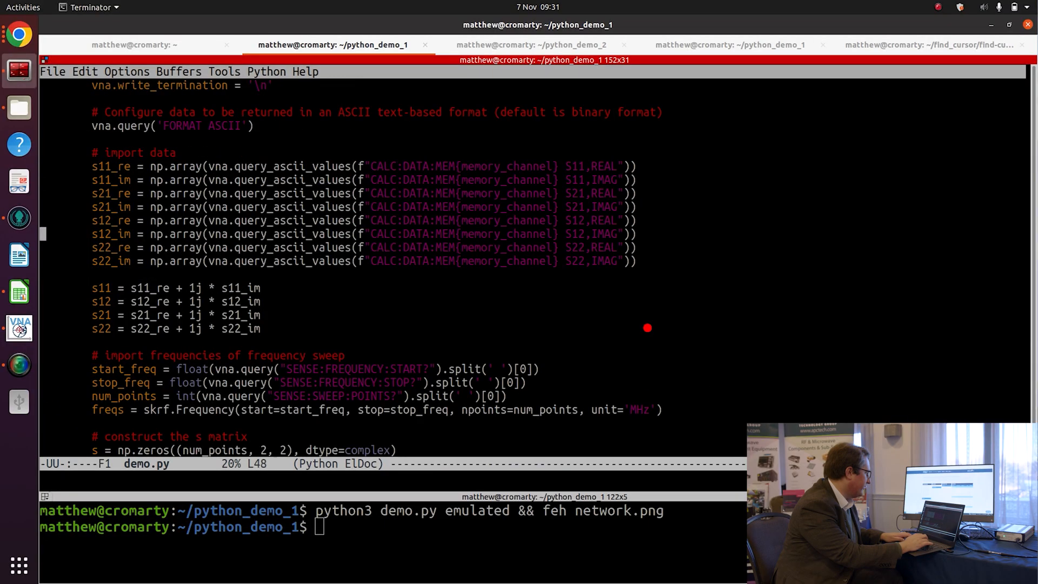
scroll(up, 3)
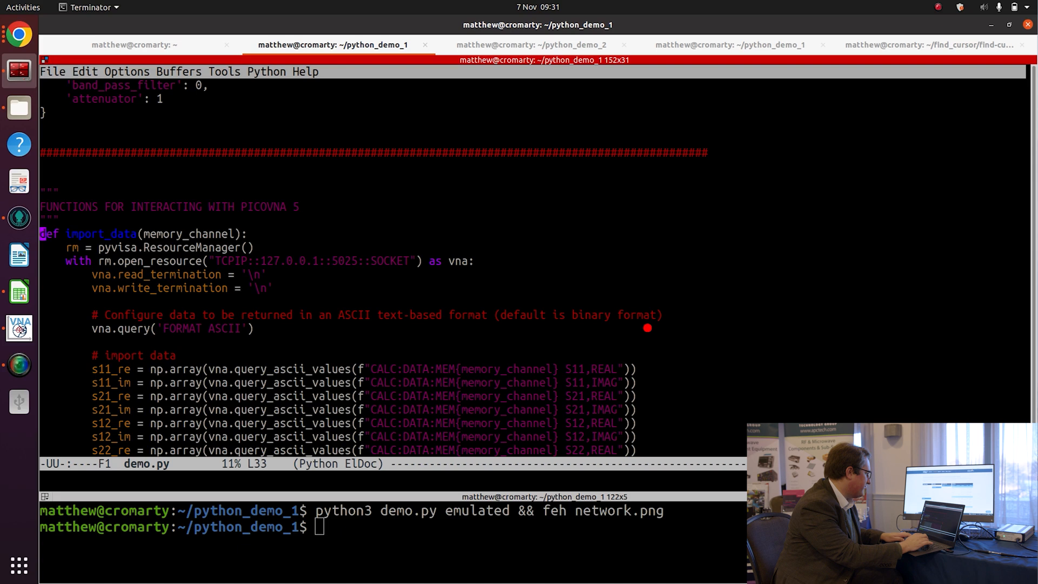
scroll(down, 3)
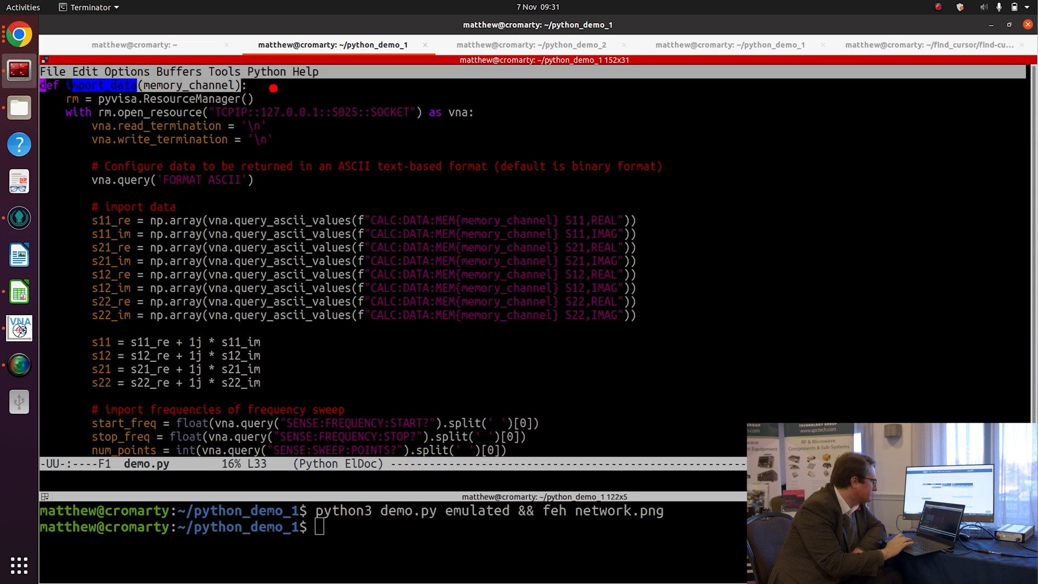
click(167, 85)
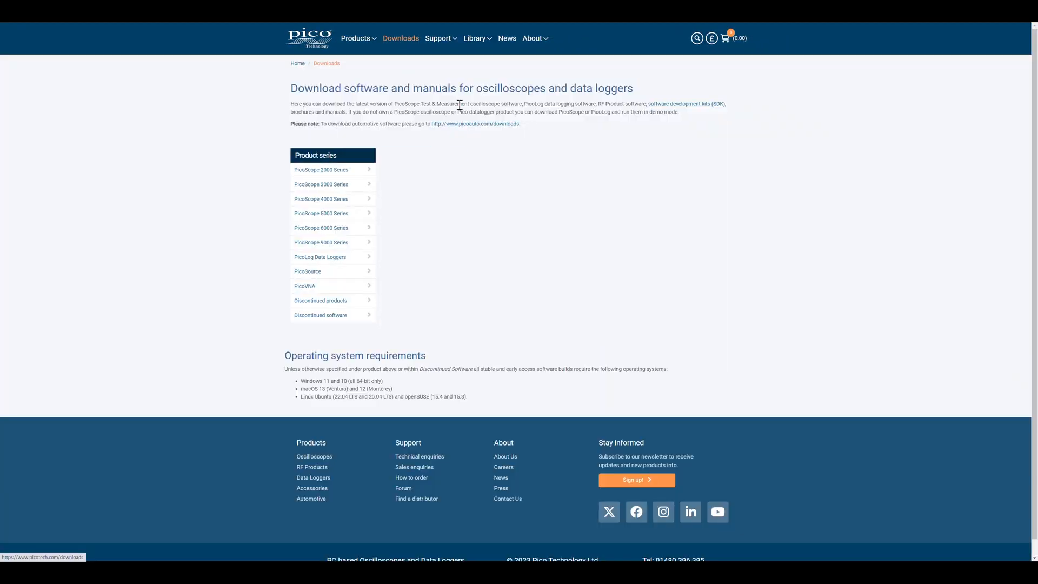
Filter Pico's downloads by the PicoVNA series to list PicoVNA 106 and 108
click(321, 285)
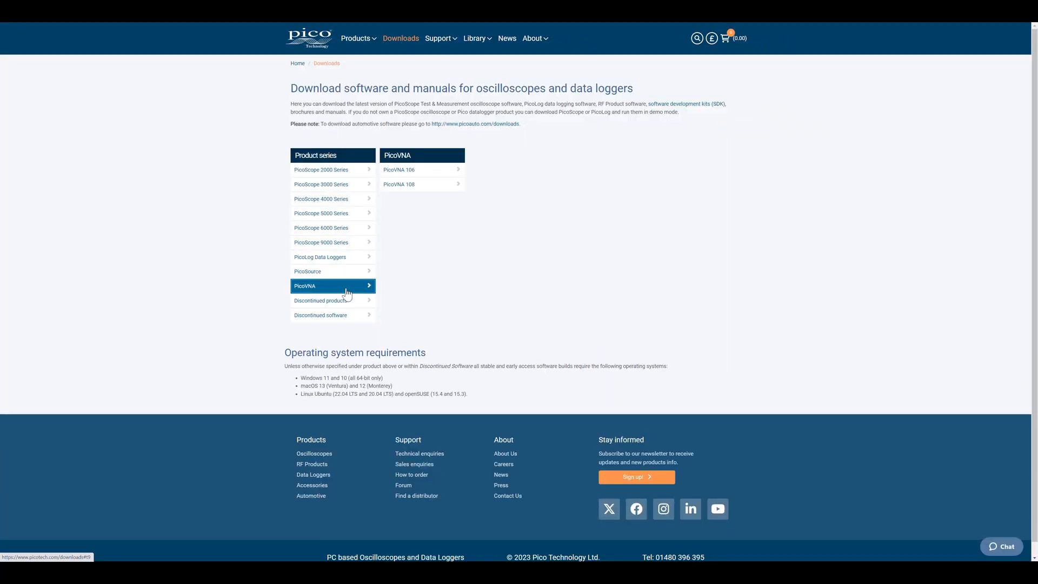
click(399, 184)
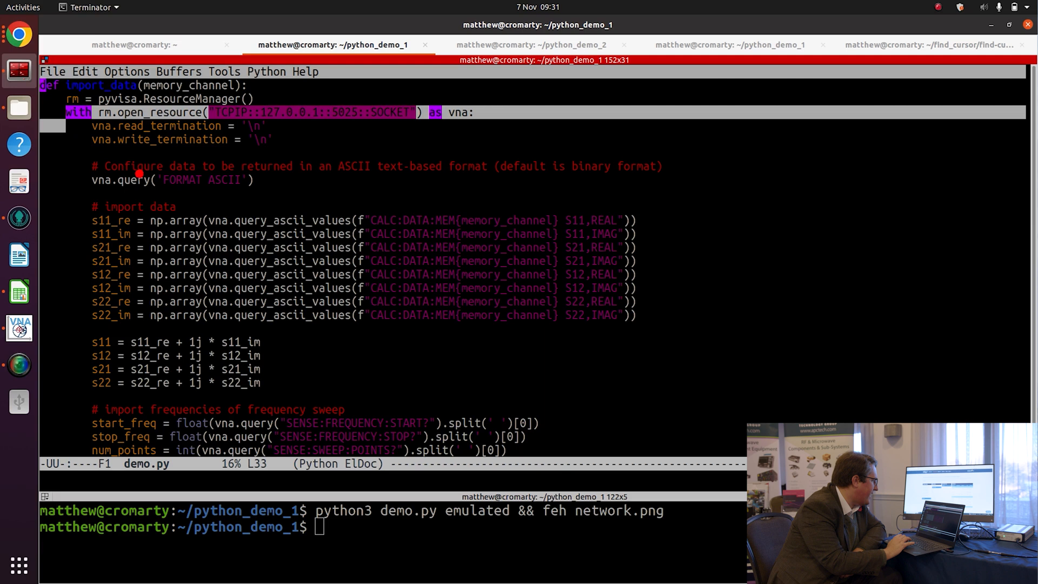
mouse_move(99, 217)
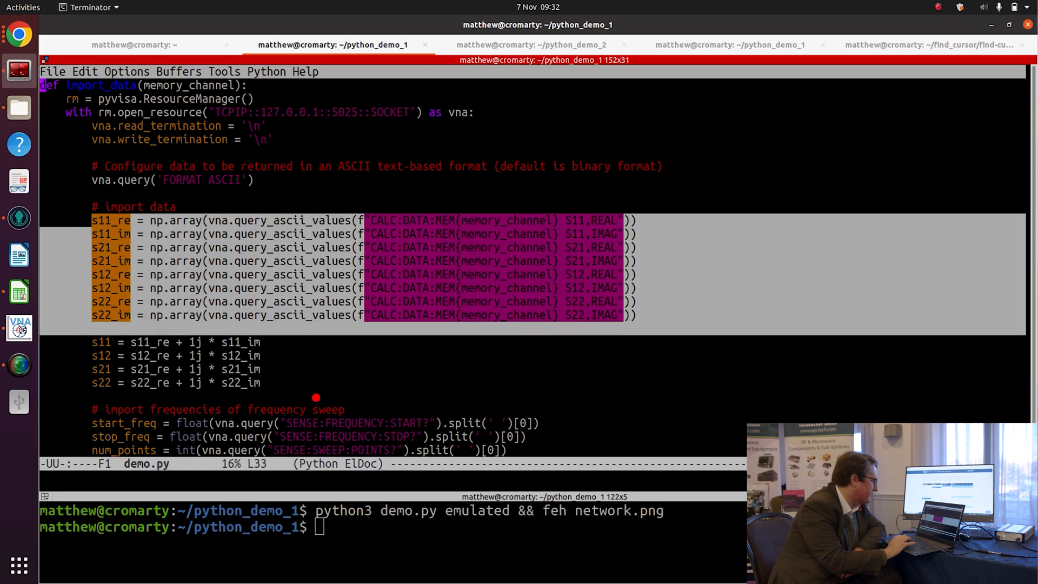
mouse_move(393, 404)
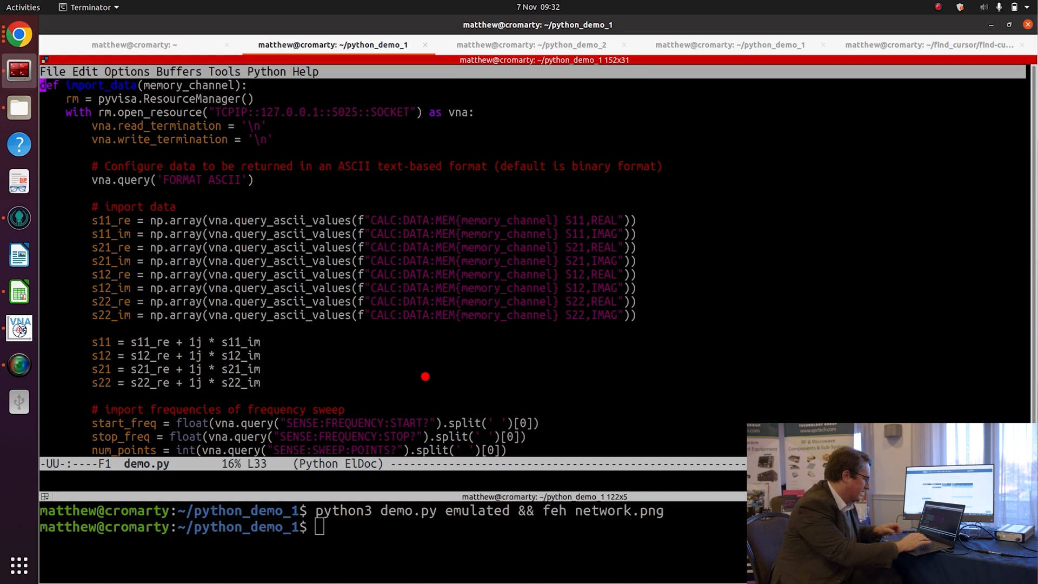
scroll(down, 3)
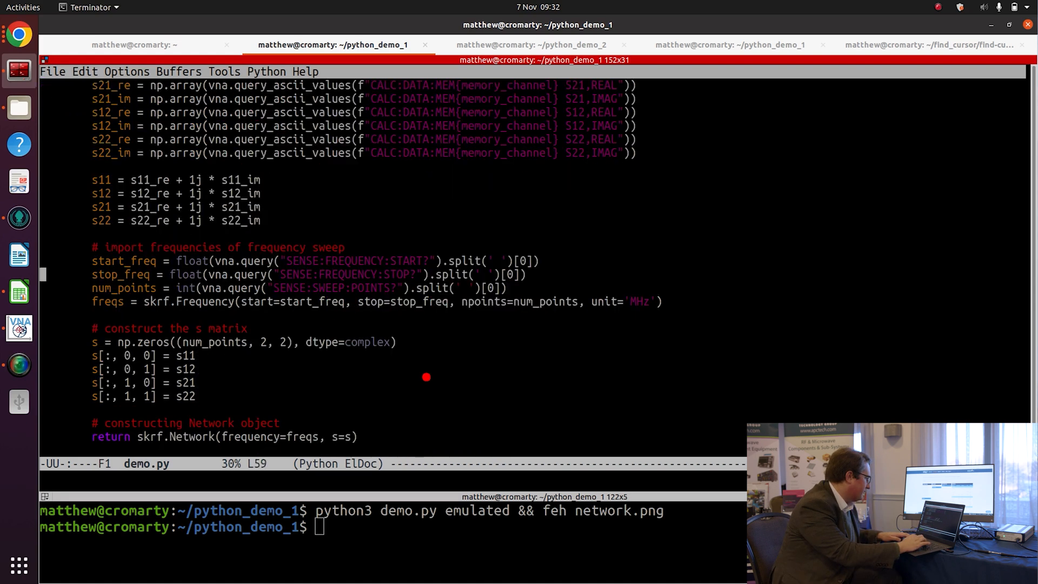
Scroll to demo.py's data import section and focus the shell with the VNA run command
scroll(down, 3)
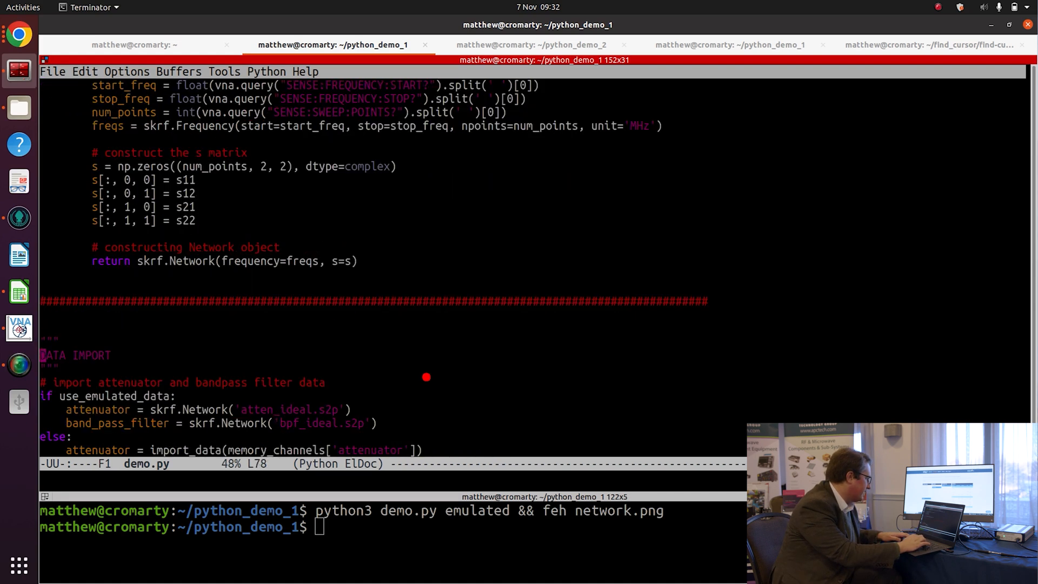
scroll(down, 3)
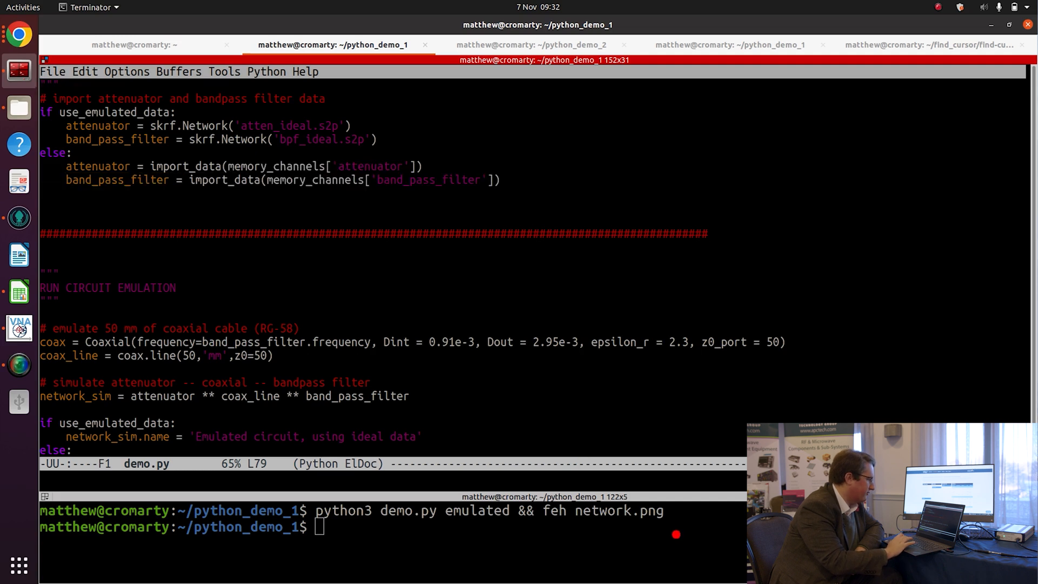
key(Up)
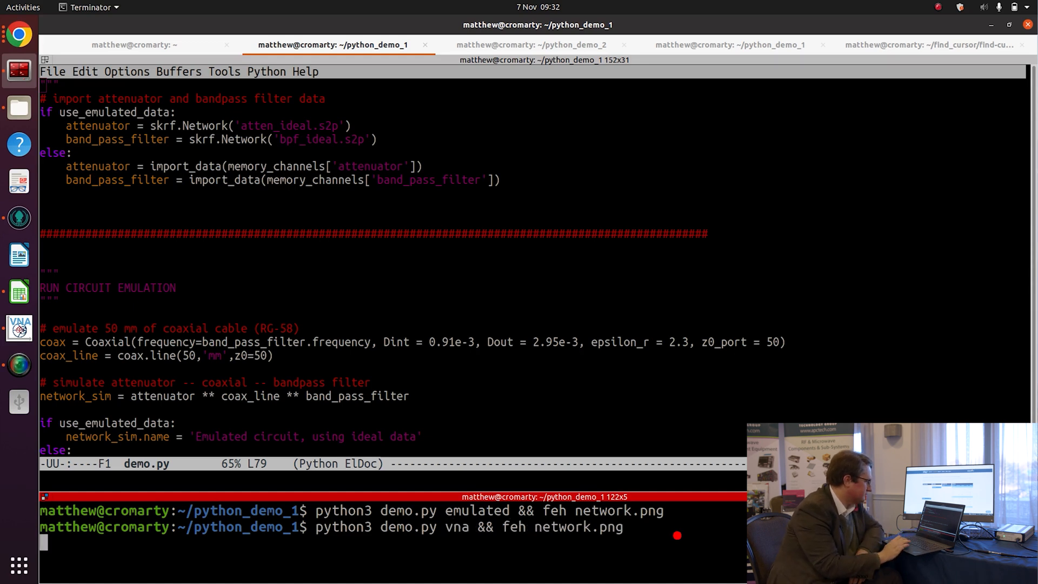
Run demo.py against the VNA data, then filter Pico downloads by PicoVNA
key(Return)
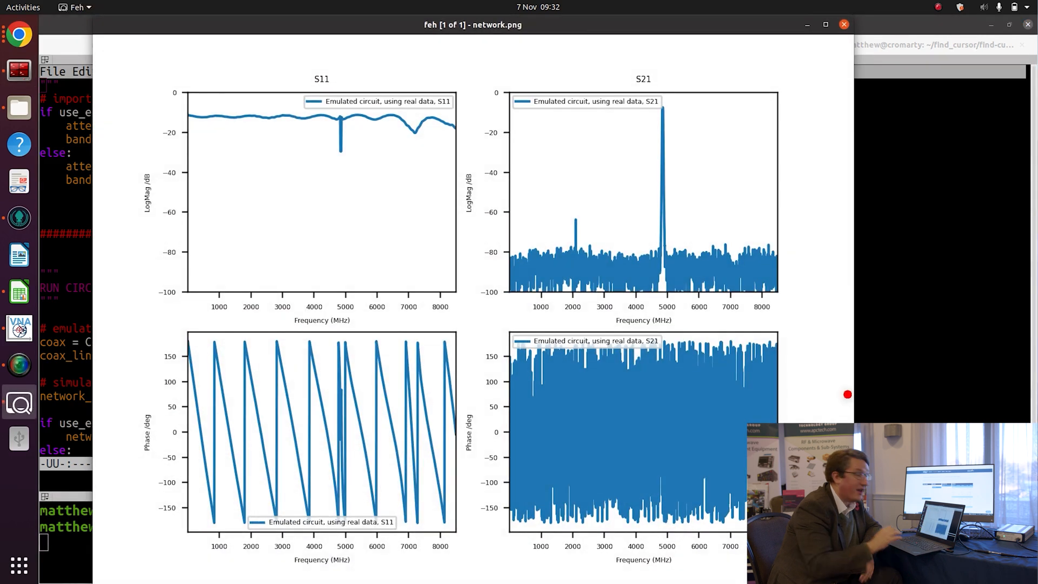
mouse_move(660, 244)
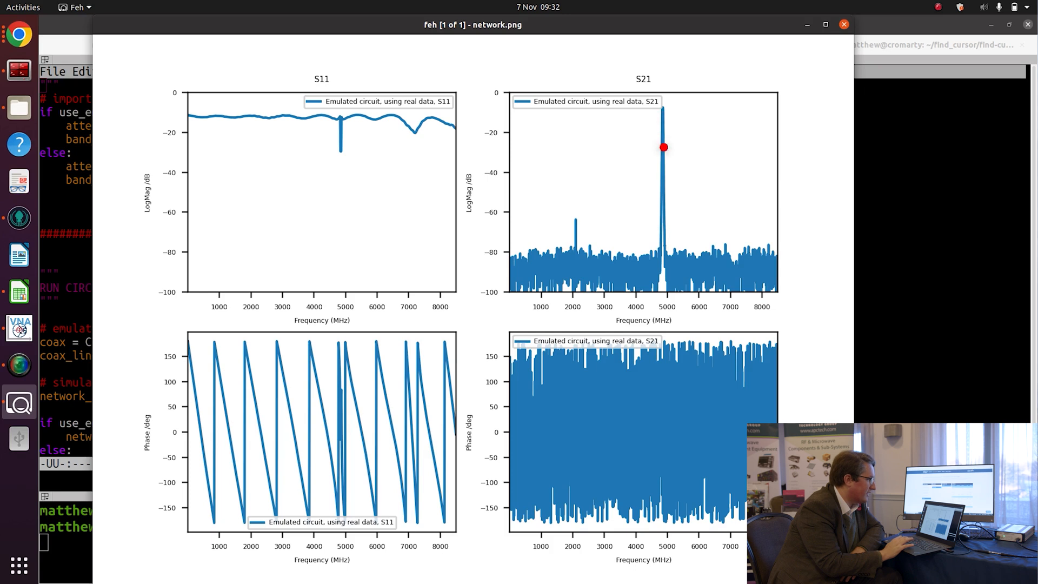
mouse_move(655, 244)
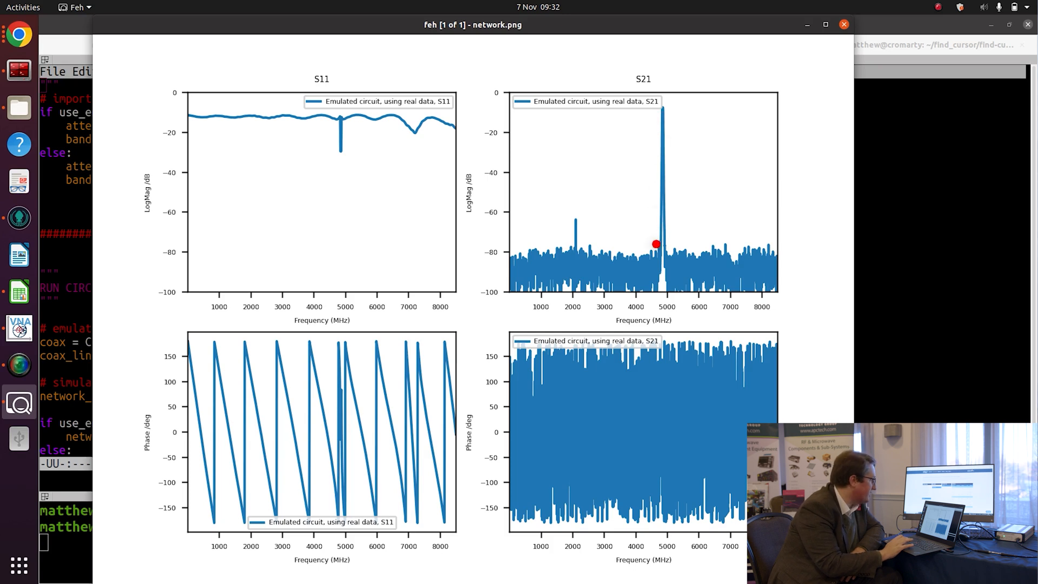
mouse_move(702, 142)
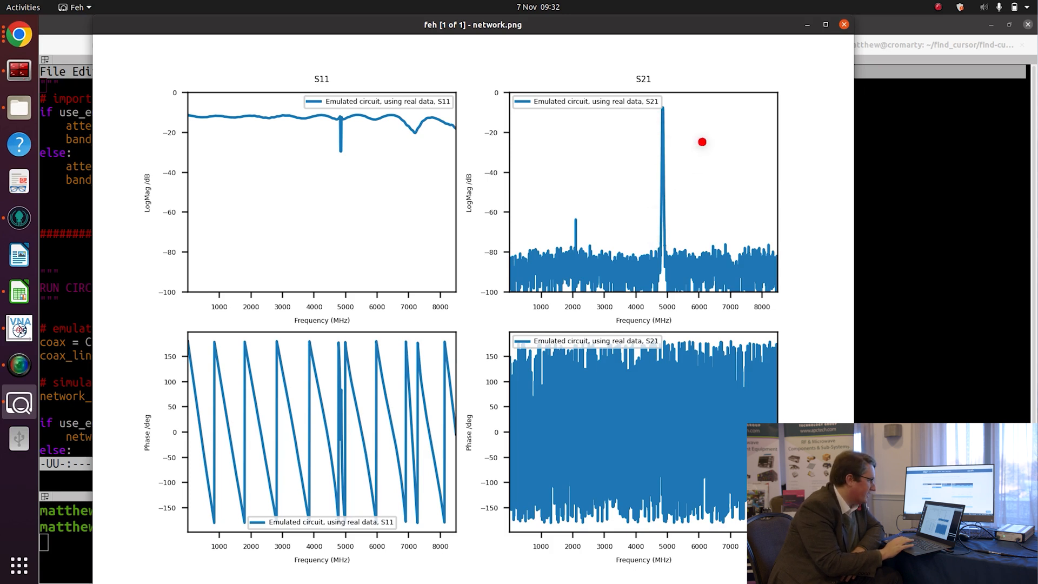
mouse_move(668, 105)
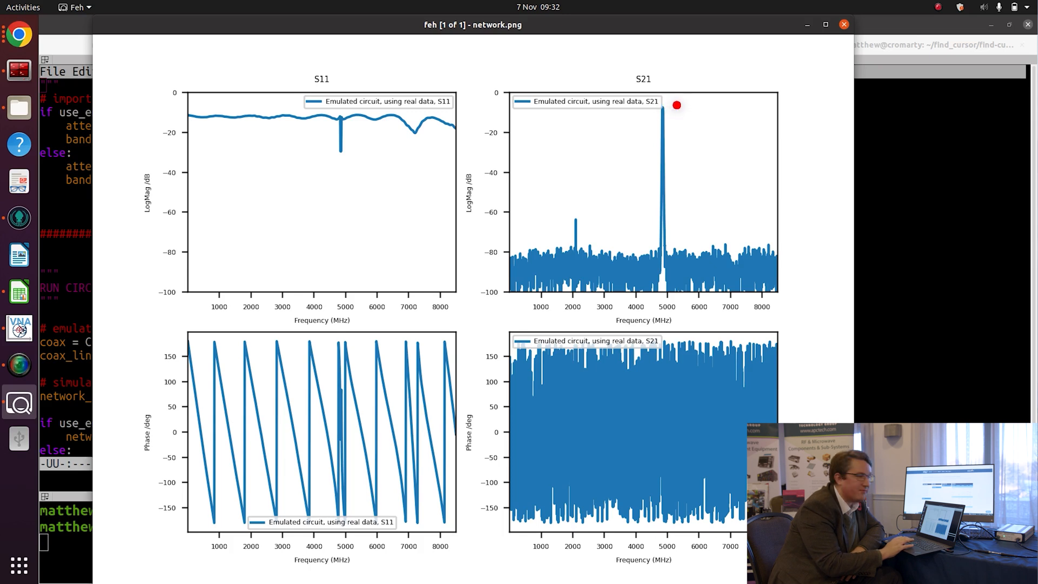
mouse_move(688, 122)
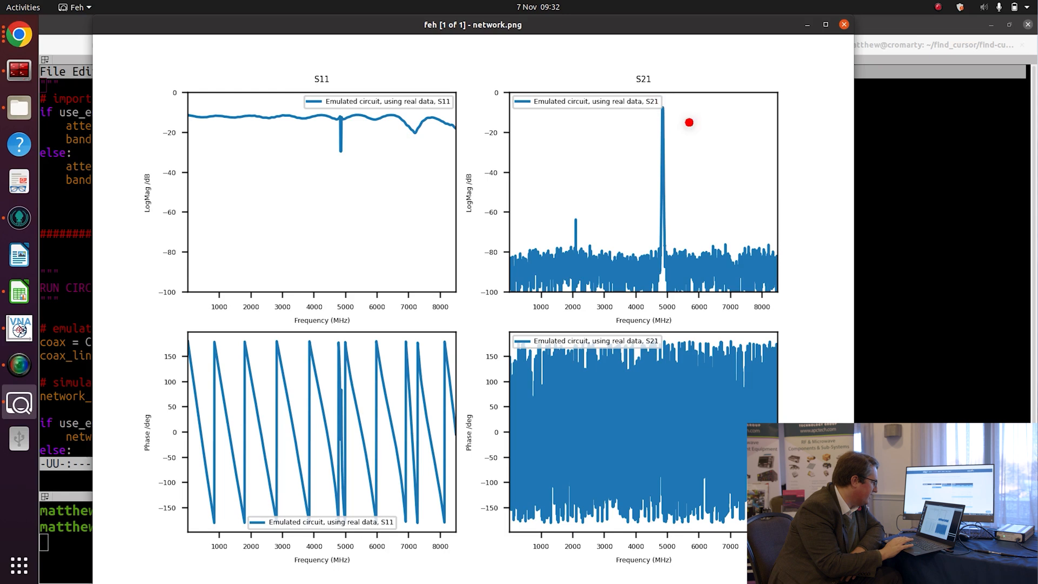
mouse_move(718, 165)
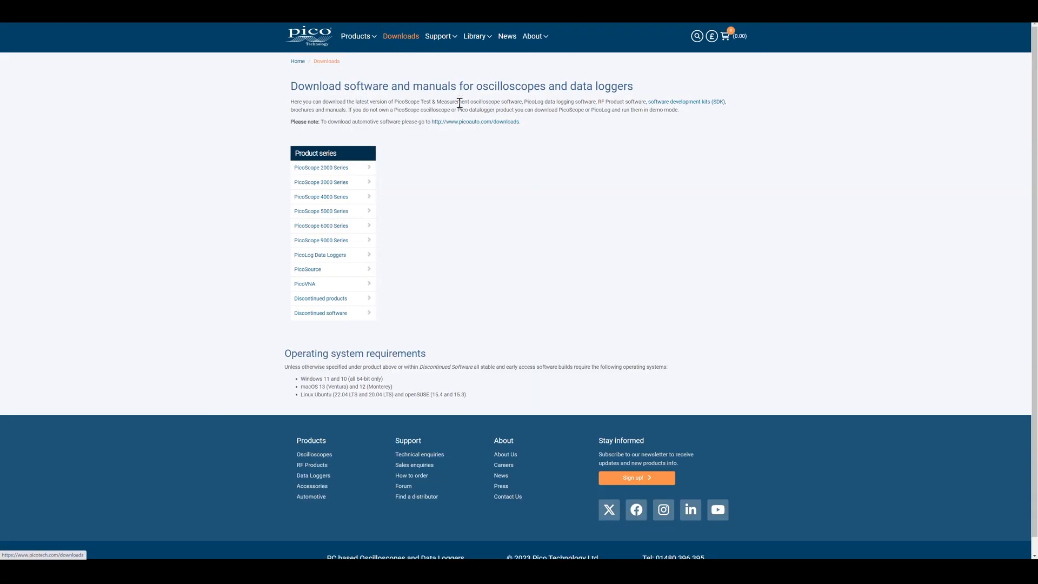
click(321, 283)
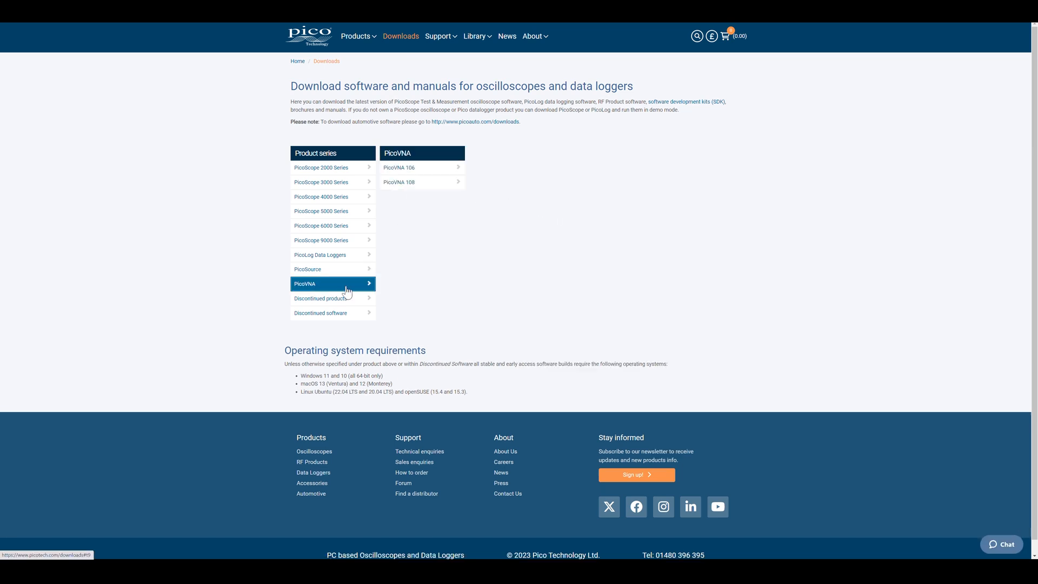